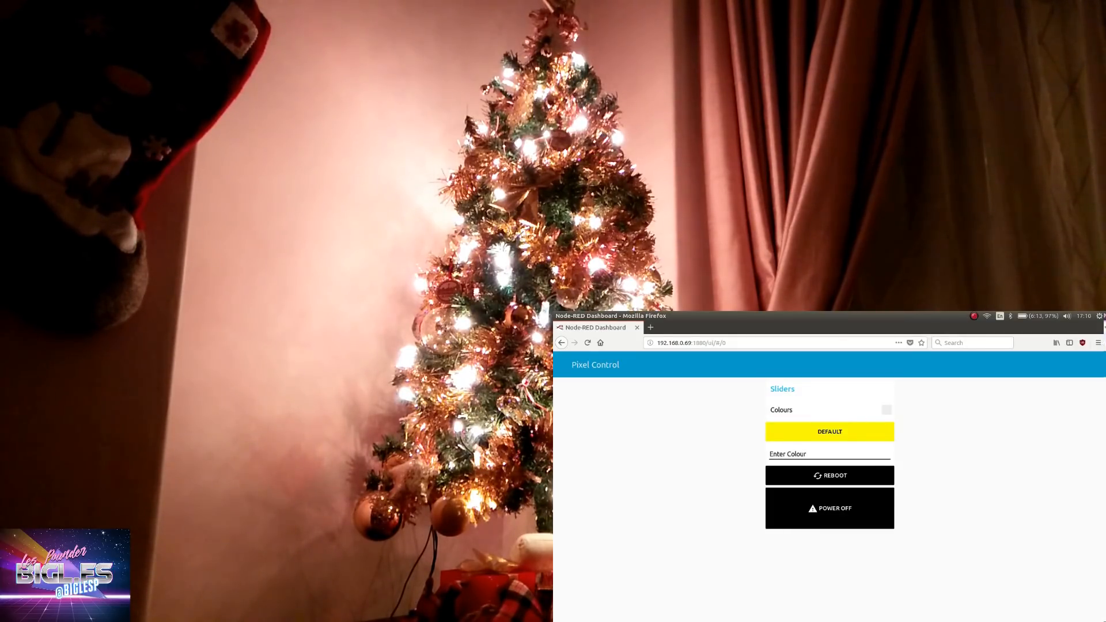
Pick a cyan hue on the colour wheel and settle on teal for the tree lights
click(885, 410)
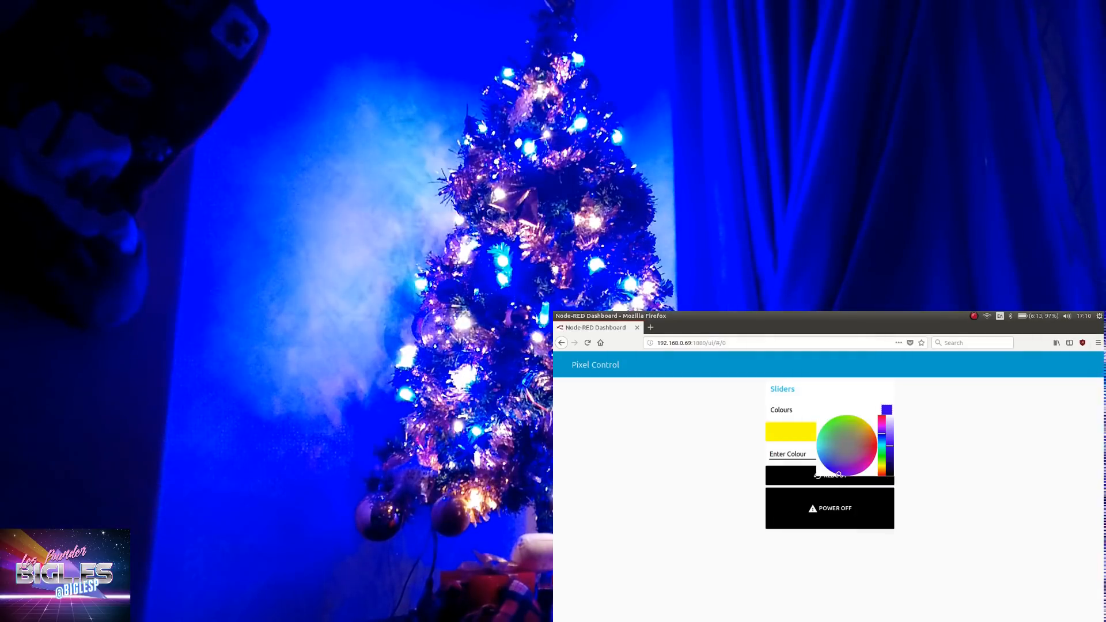
click(819, 437)
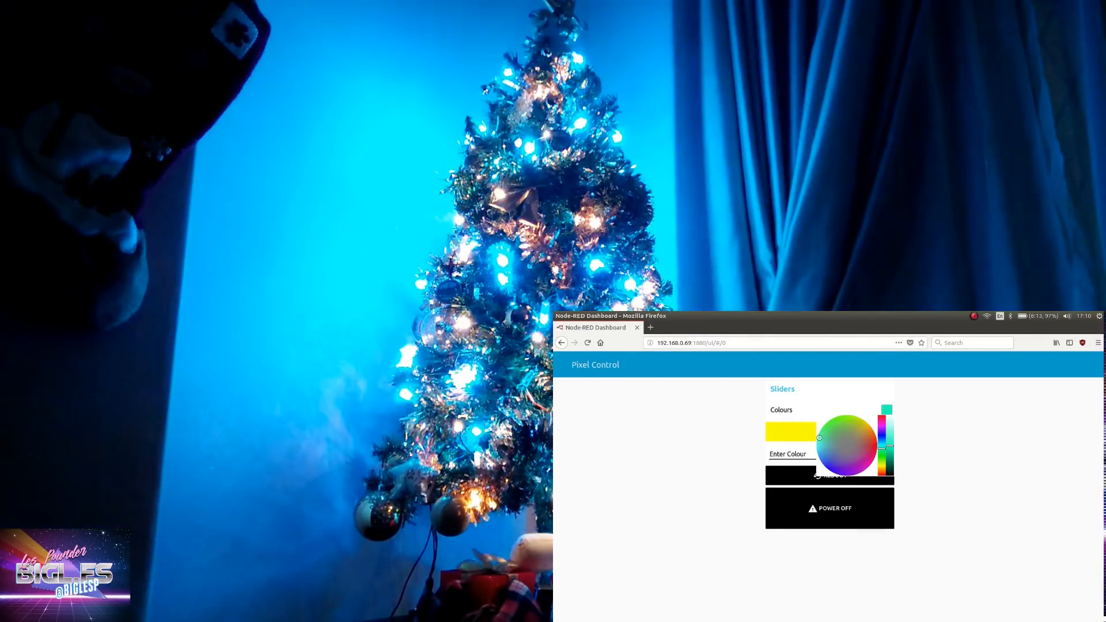
click(843, 418)
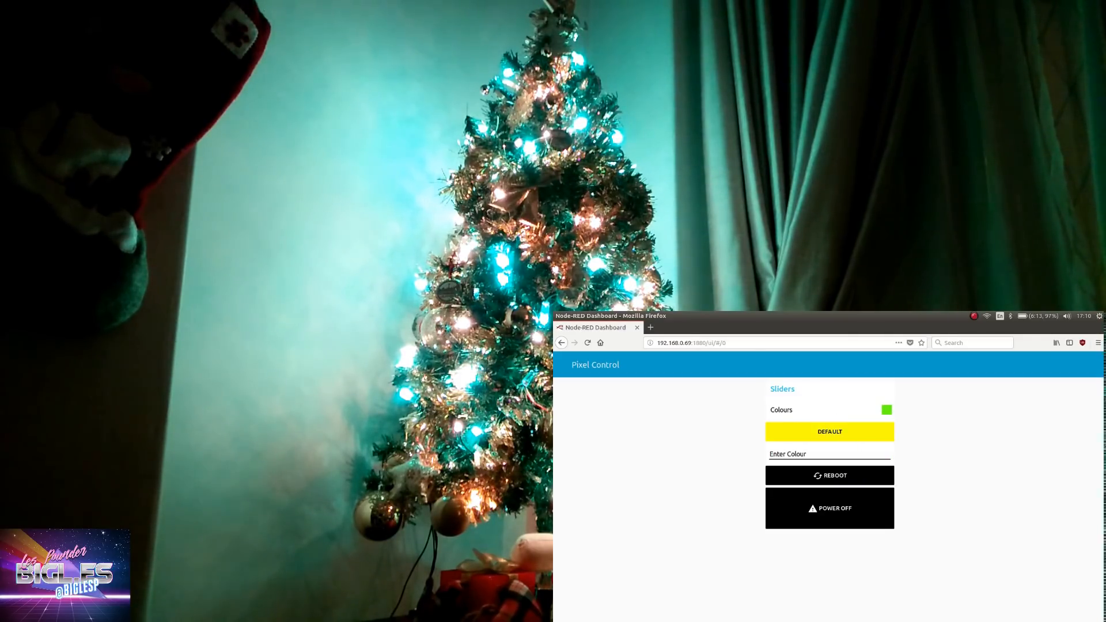
Enter RGB 255,0,0 for red, then edit it to 255,128,0 for orange-warm
click(811, 454)
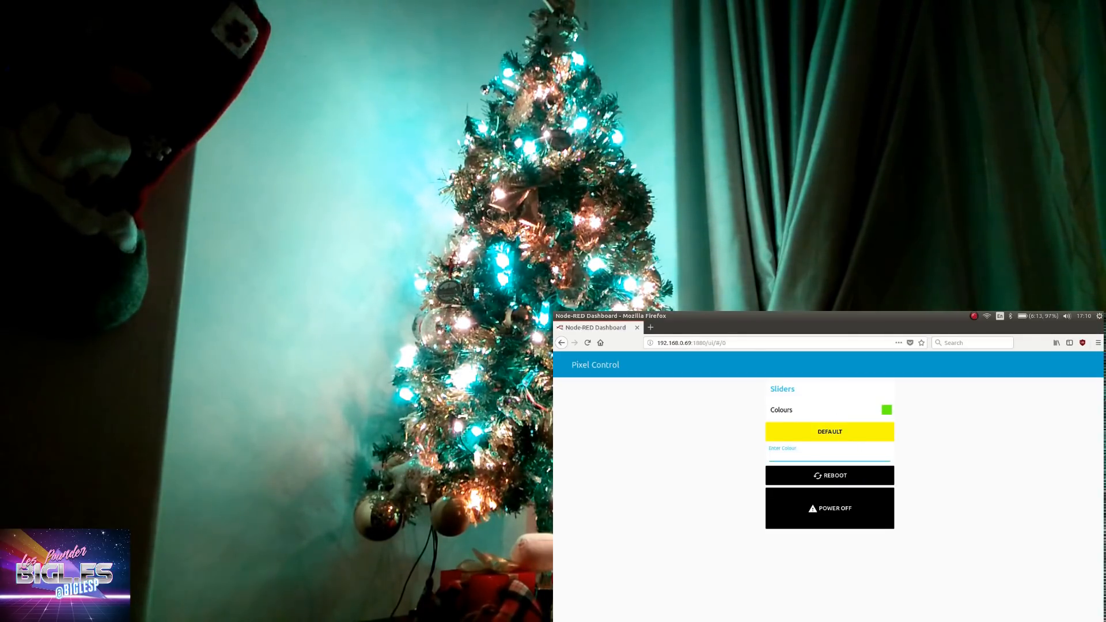
click(829, 456)
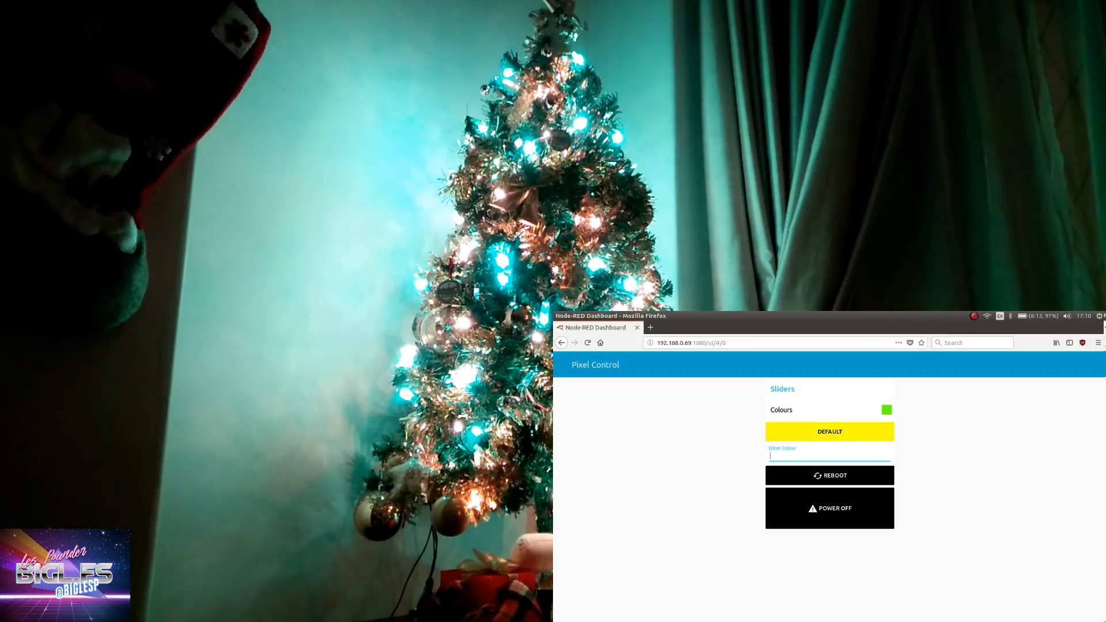
text(255,0,0)
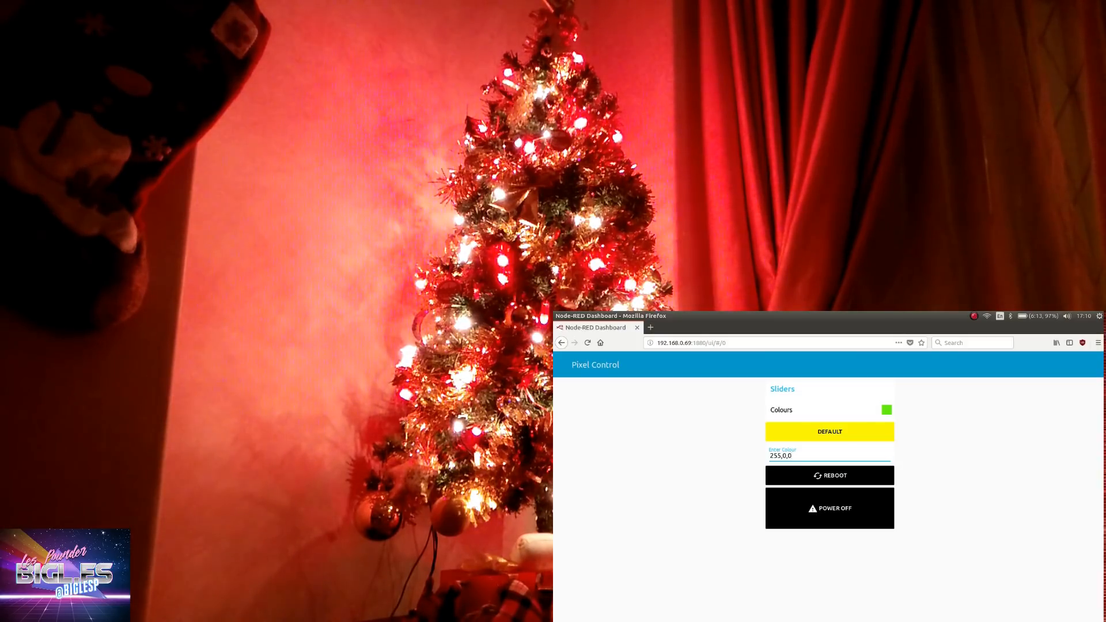
key(BackSpace)
text(128)
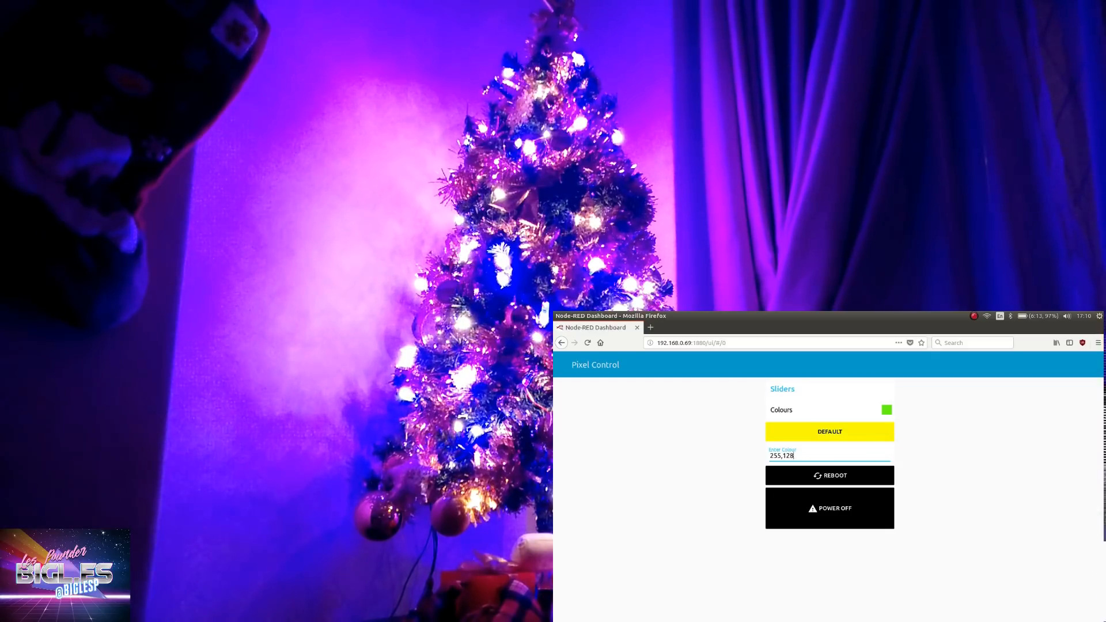
text(,0)
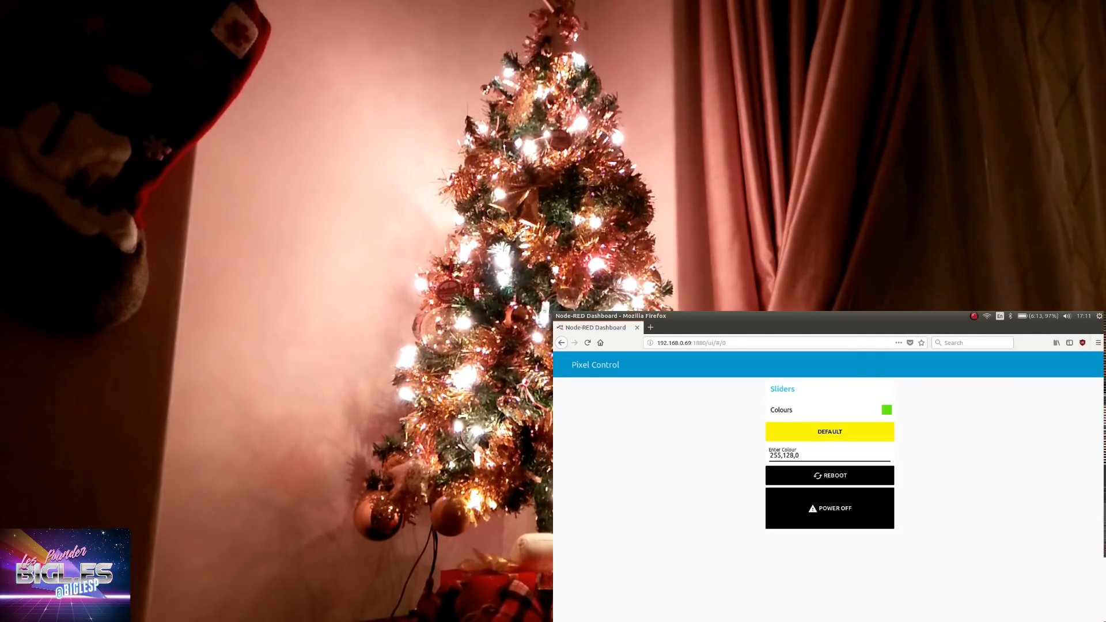
Reopen the colour wheel from the Colours swatch while the tree stays orange
click(887, 410)
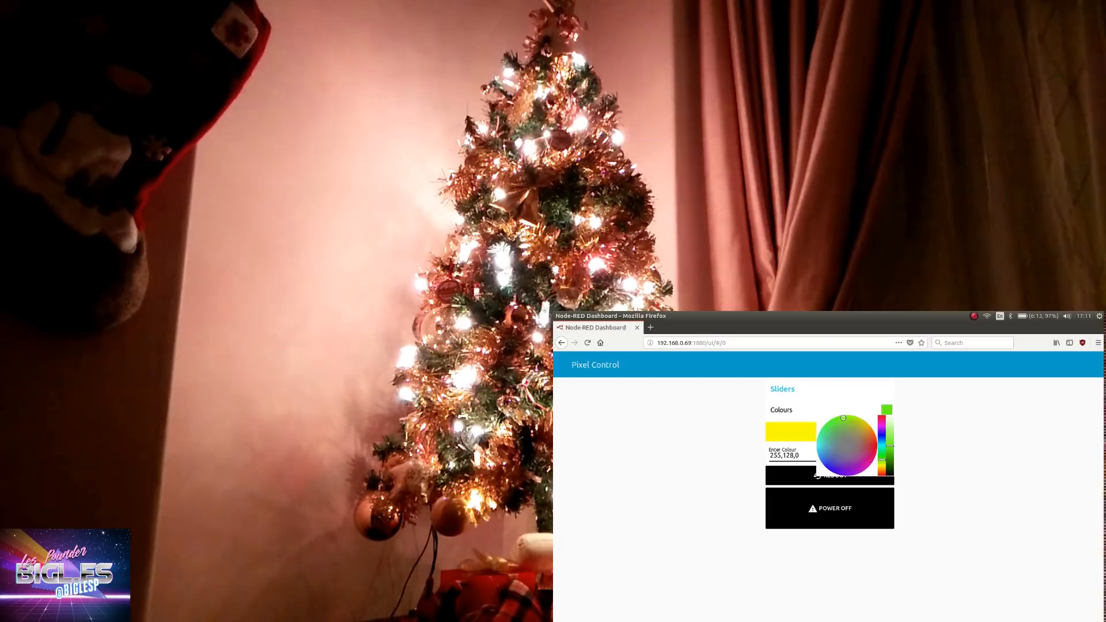